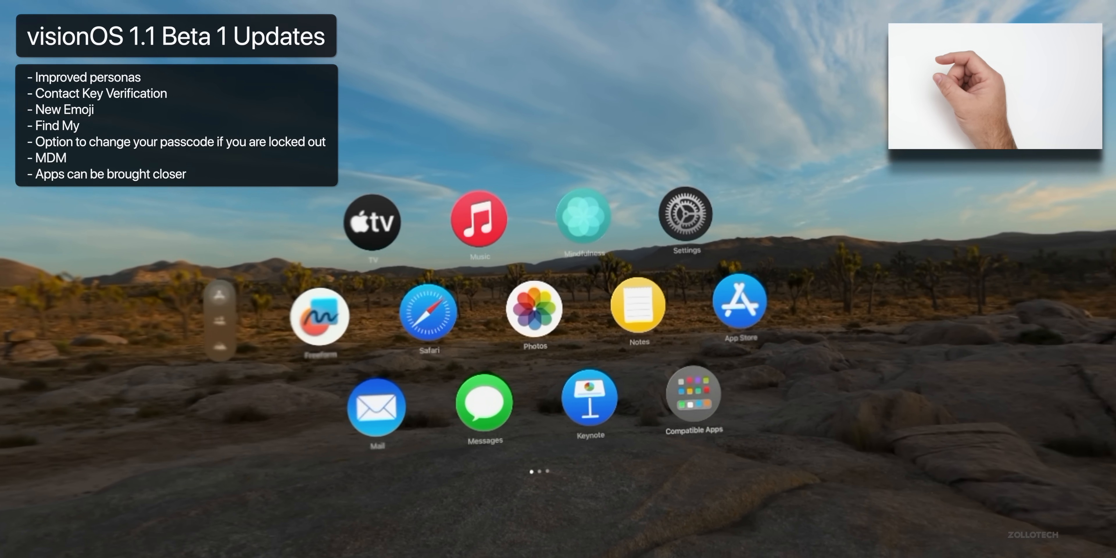
# Show the visionOS Version page listing visionOS 1.1 (21O5188c) installed
pyautogui.click(683, 219)
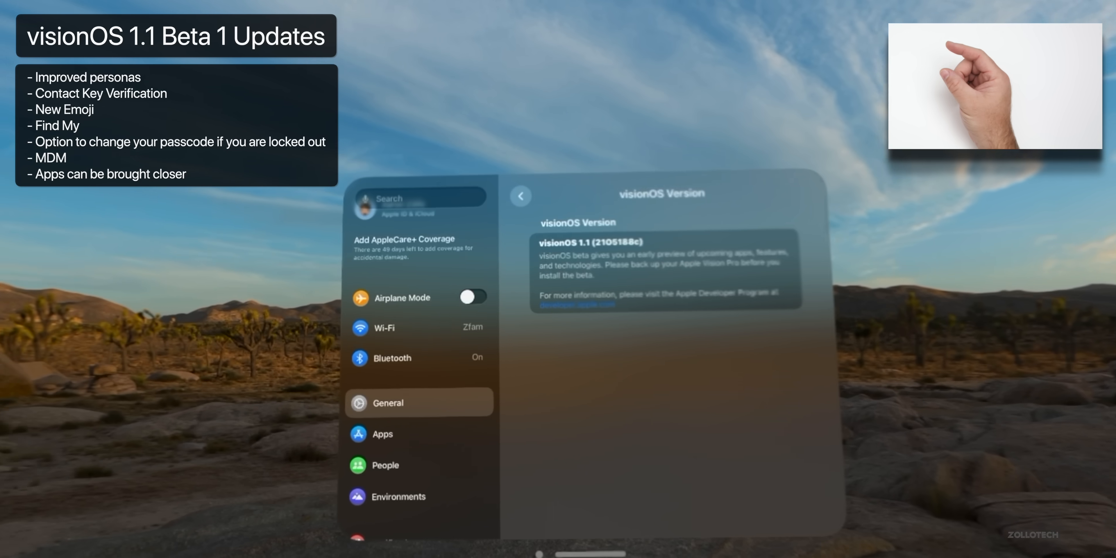
pyautogui.scroll(-3)
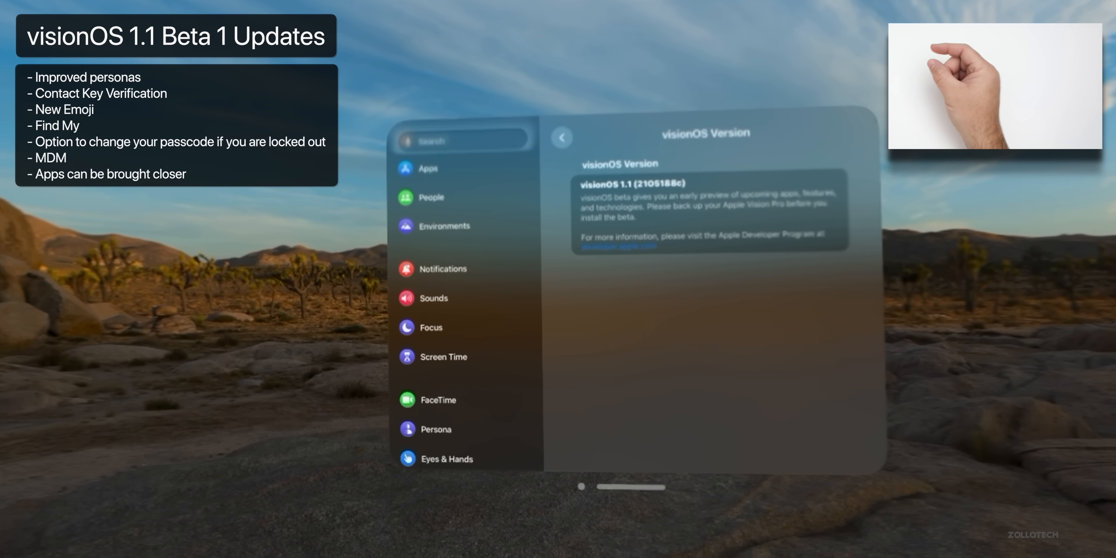
# Close Settings so the Home View app grid returns over the desert environment
pyautogui.click(436, 429)
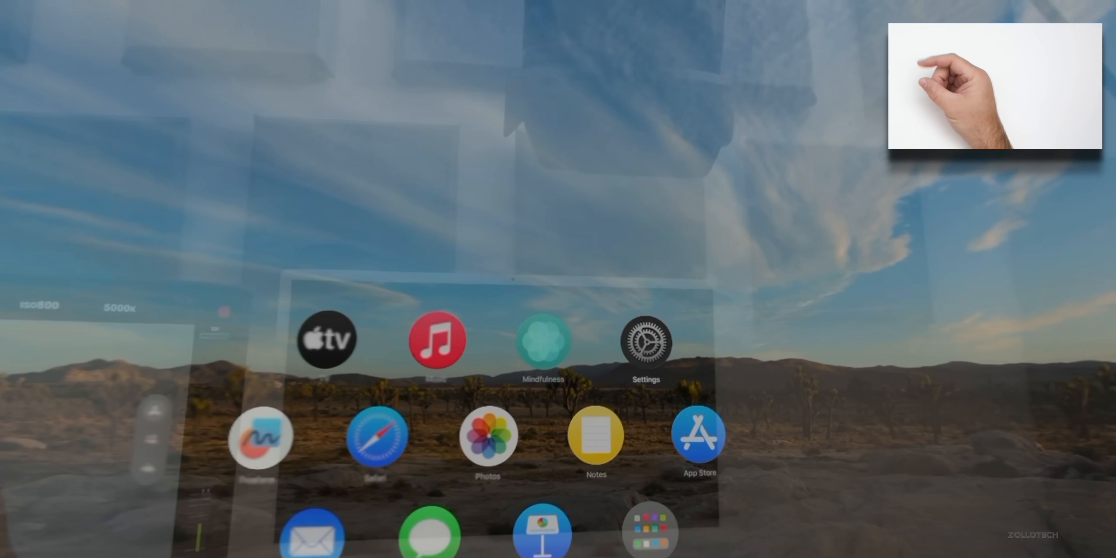
# Reopen Settings on Persona, then reach Accessibility > Voice Control > Commands
pyautogui.click(645, 342)
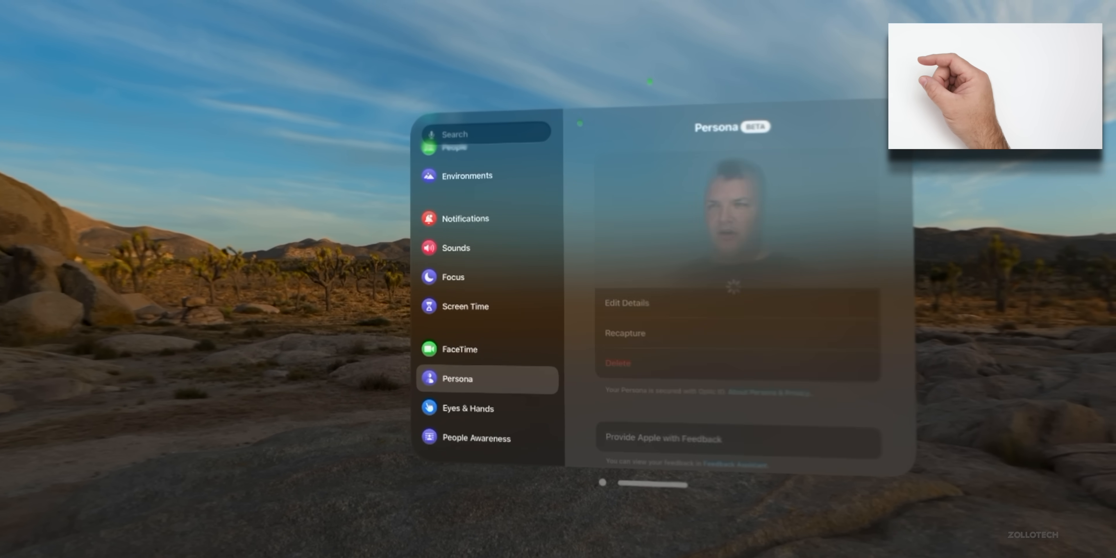
pyautogui.scroll(-3)
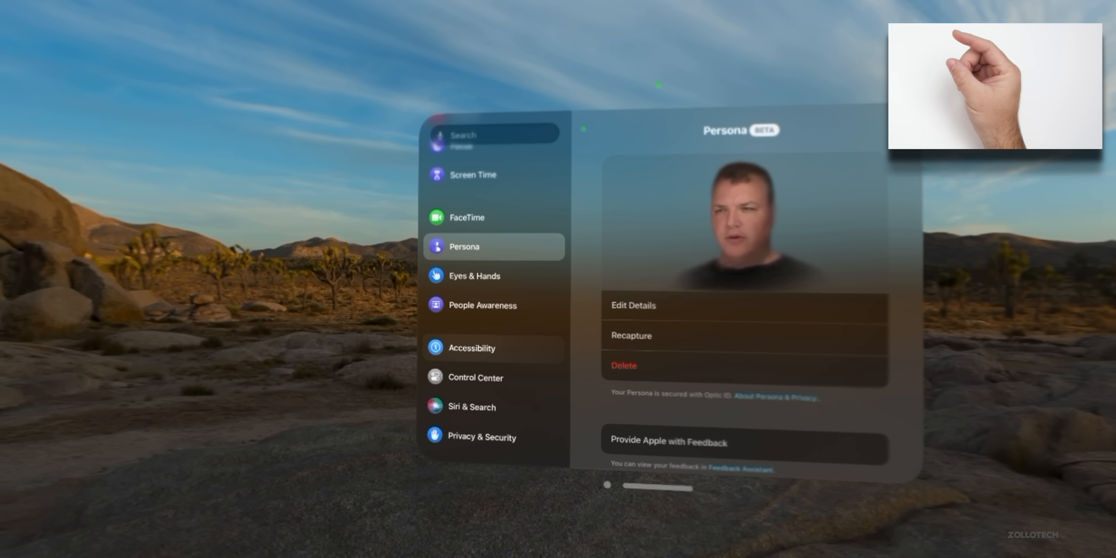
pyautogui.click(471, 347)
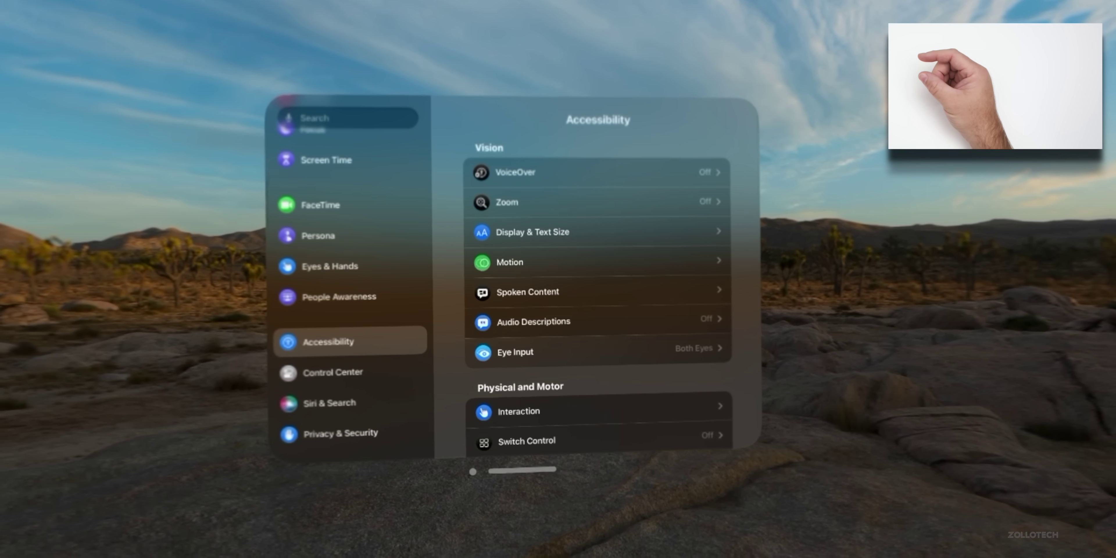
pyautogui.scroll(-3)
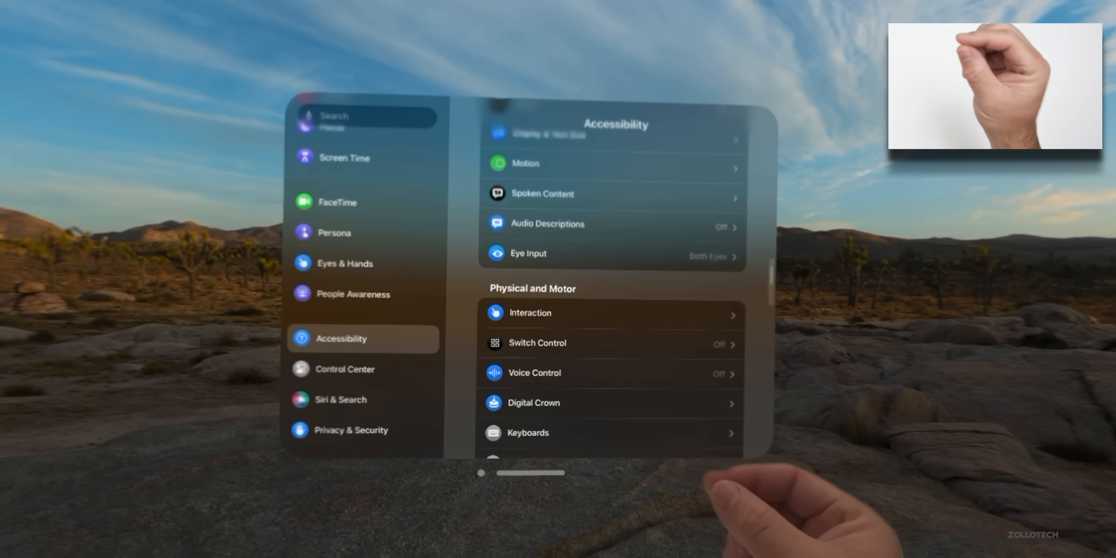
pyautogui.click(533, 372)
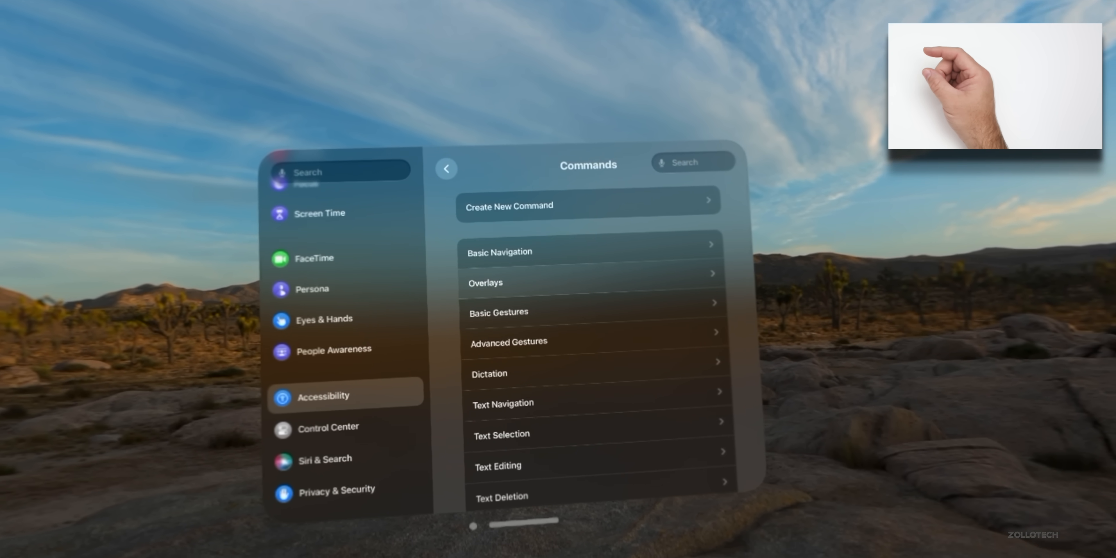
# Browse the Overlays voice commands, then back out to the main Accessibility page
pyautogui.click(486, 283)
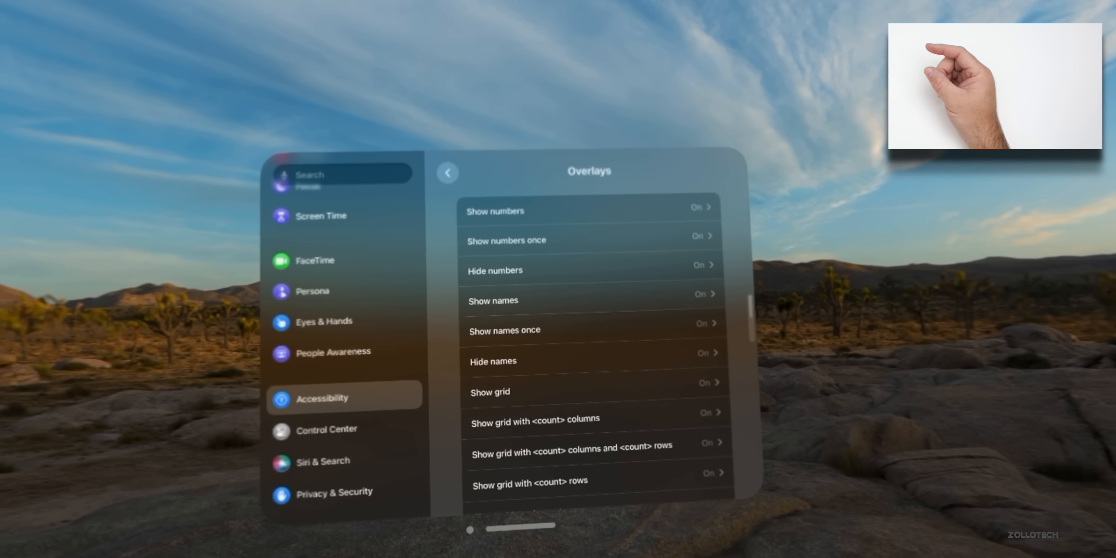
pyautogui.scroll(-3)
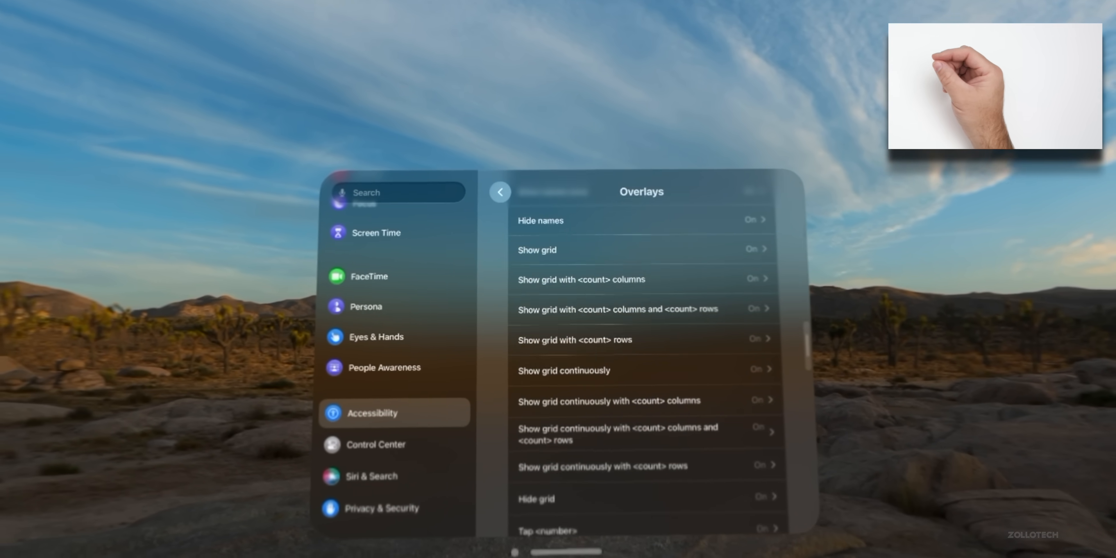
pyautogui.click(500, 192)
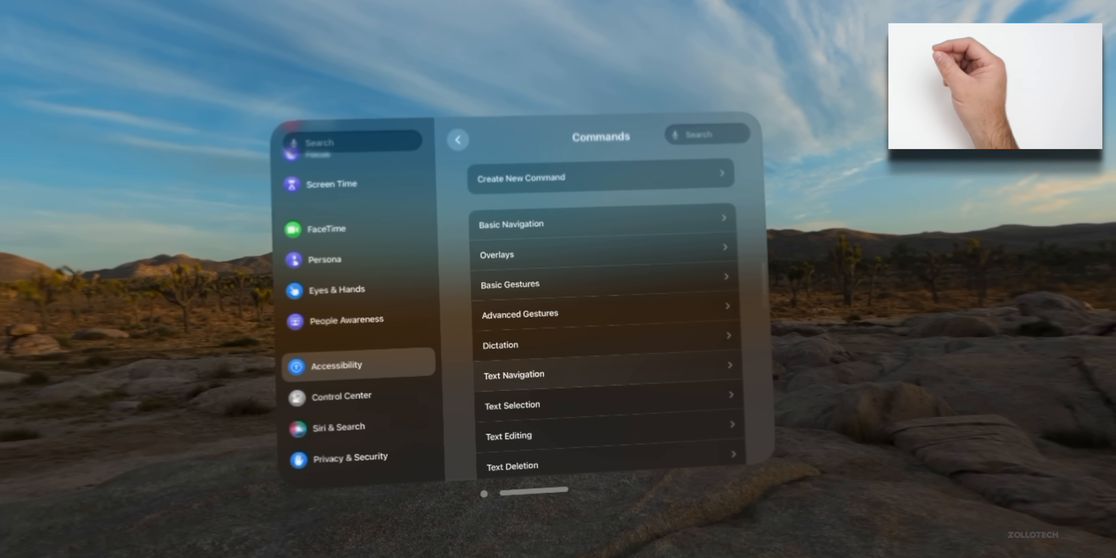
pyautogui.scroll(-3)
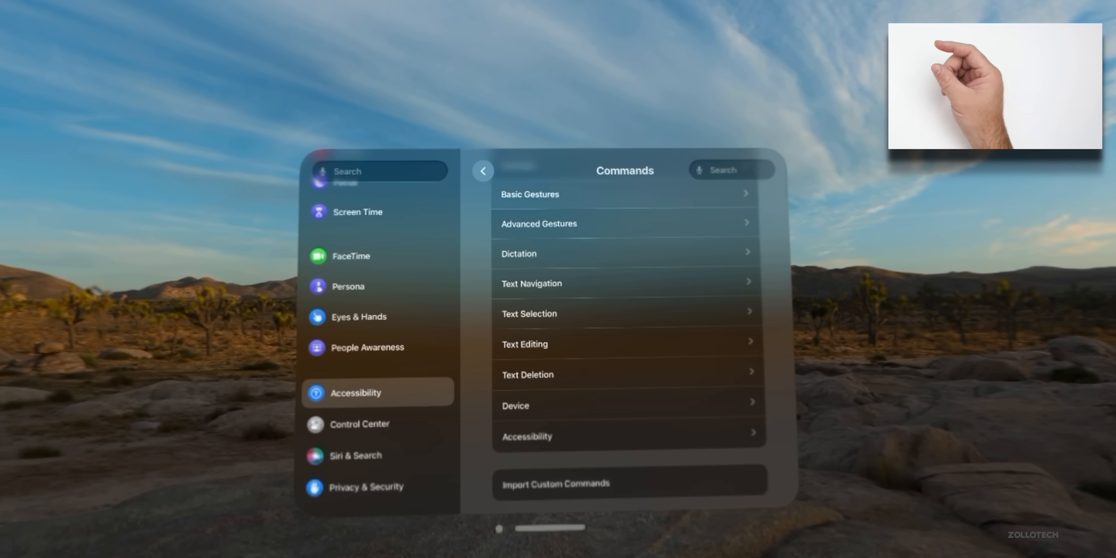
pyautogui.click(482, 171)
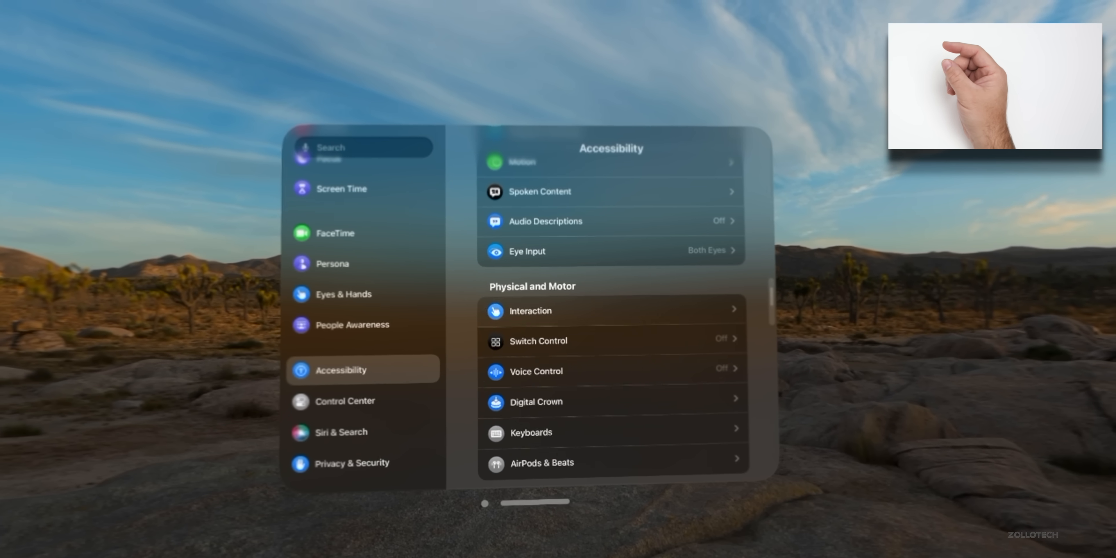
# Toggle Reduce Motion on then off on the Motion page, and close Settings to Home View
pyautogui.scroll(-3)
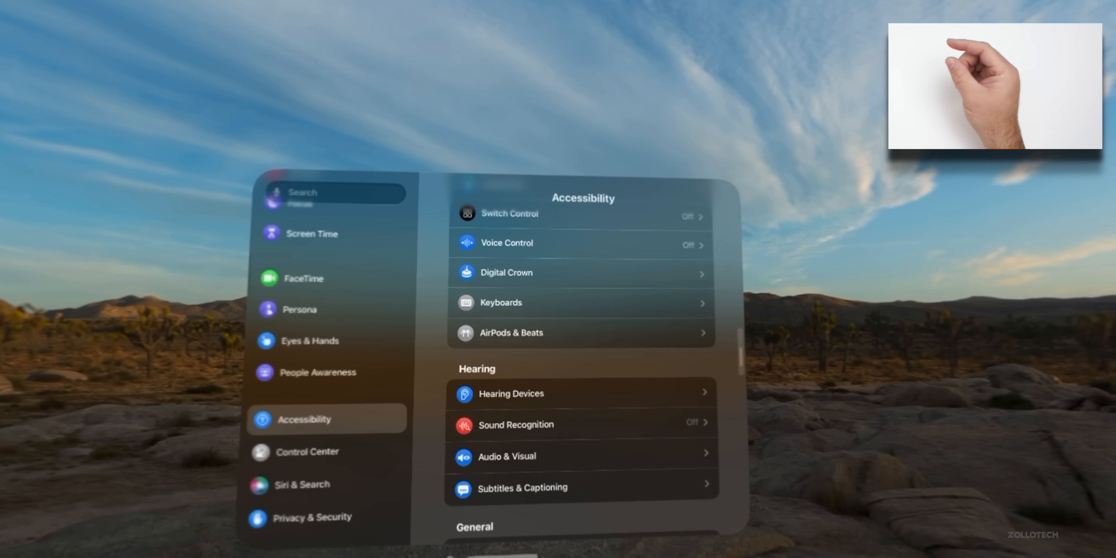
pyautogui.scroll(3)
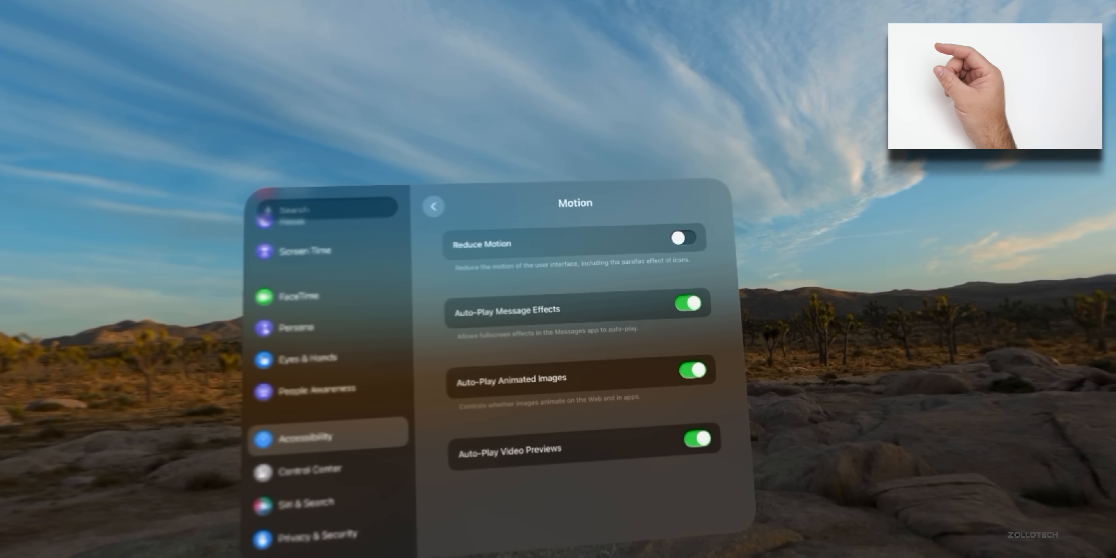
pyautogui.click(681, 237)
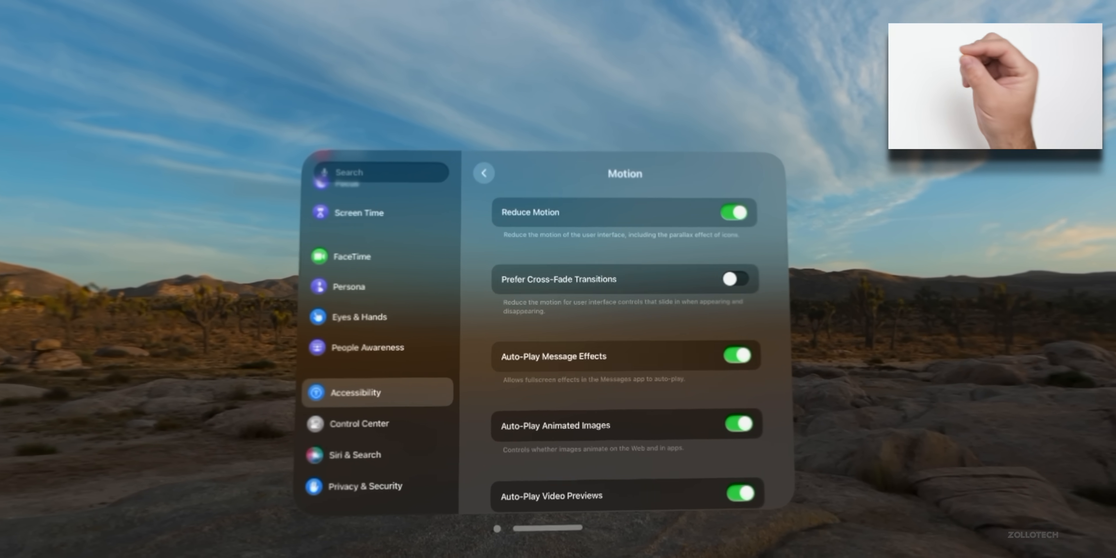
pyautogui.click(733, 212)
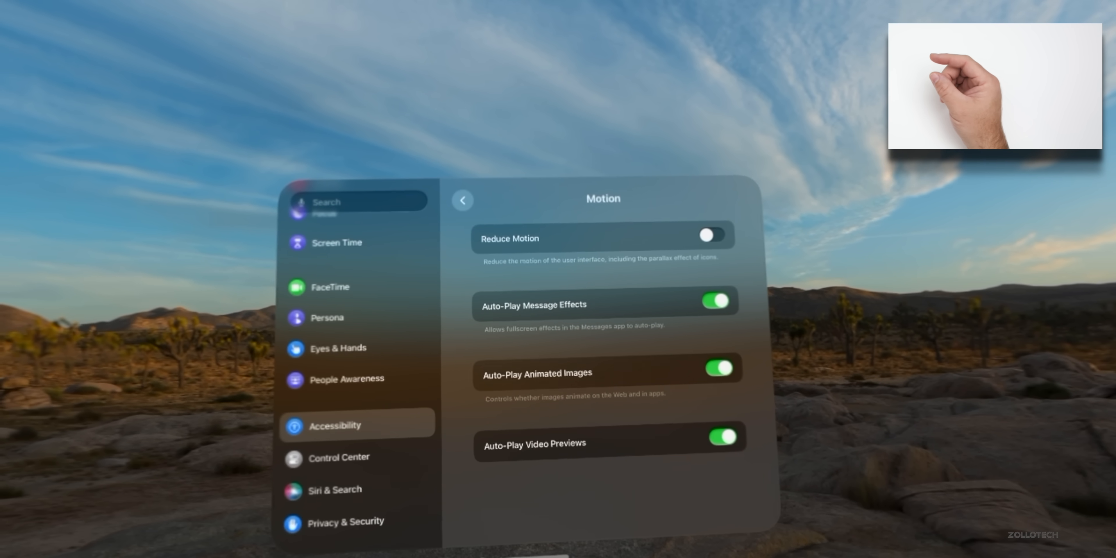
pyautogui.click(708, 235)
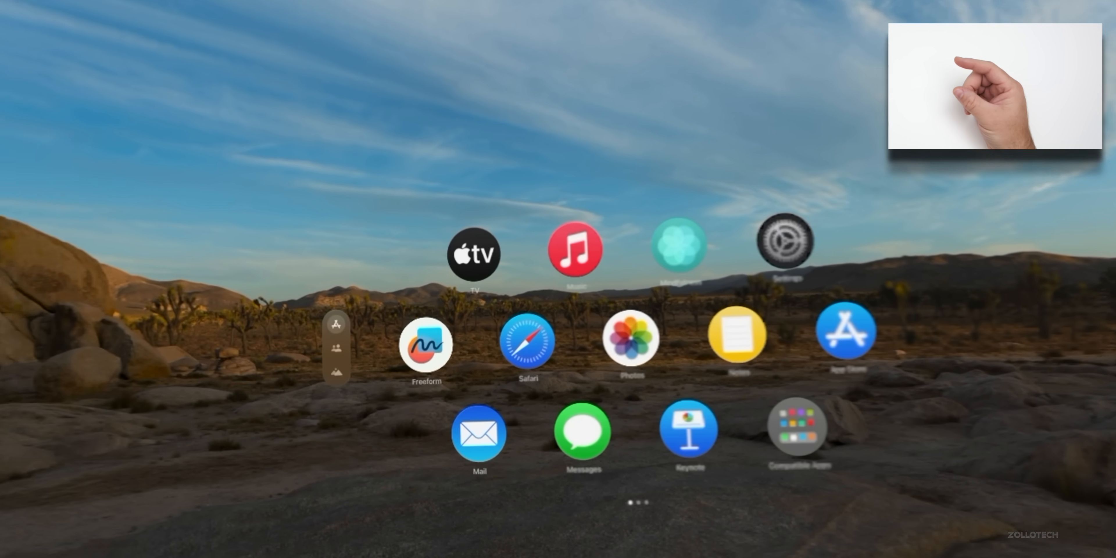
# Switch the environment from the desert to the Mount Hood mountain lake
pyautogui.click(335, 372)
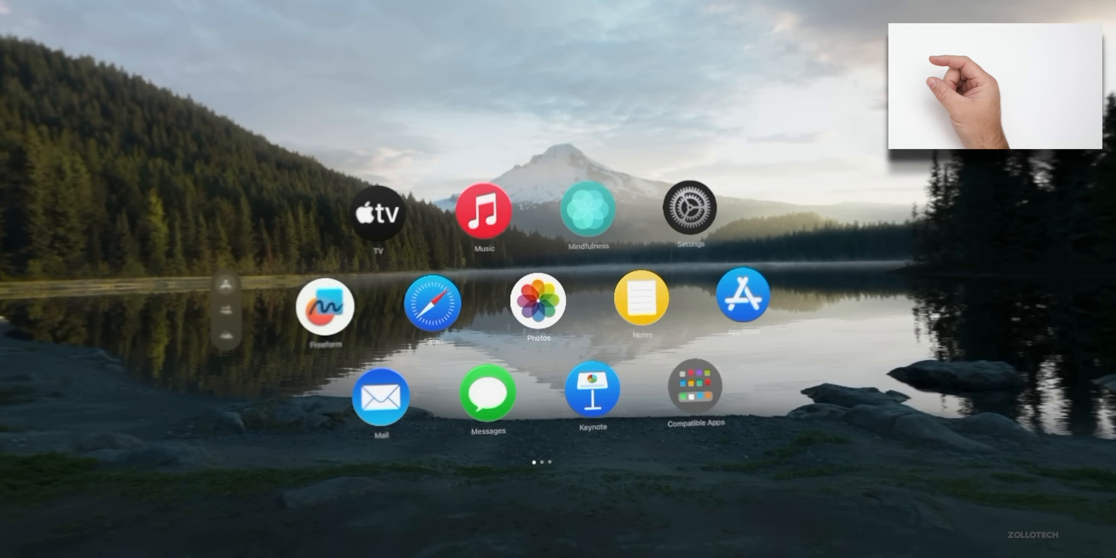
# Page the Home View left and peek into the Compatible Apps folder
pyautogui.hscroll(-3)
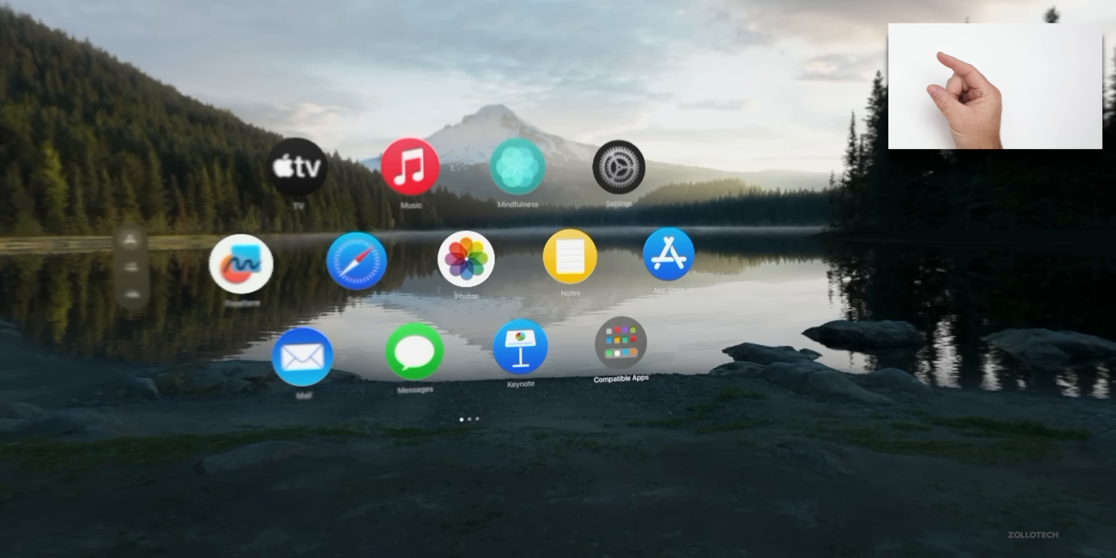
pyautogui.click(619, 344)
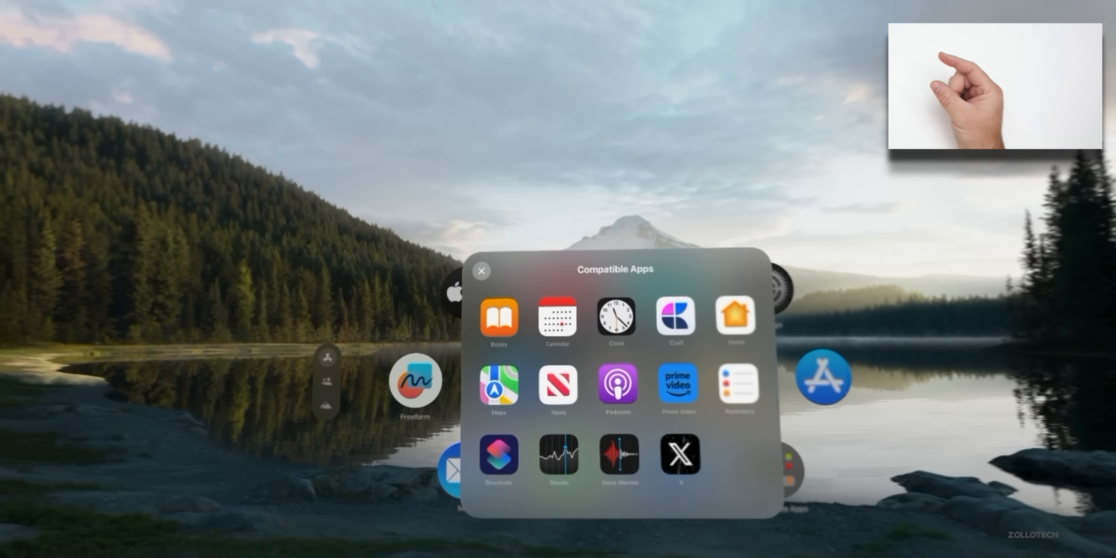
pyautogui.click(482, 272)
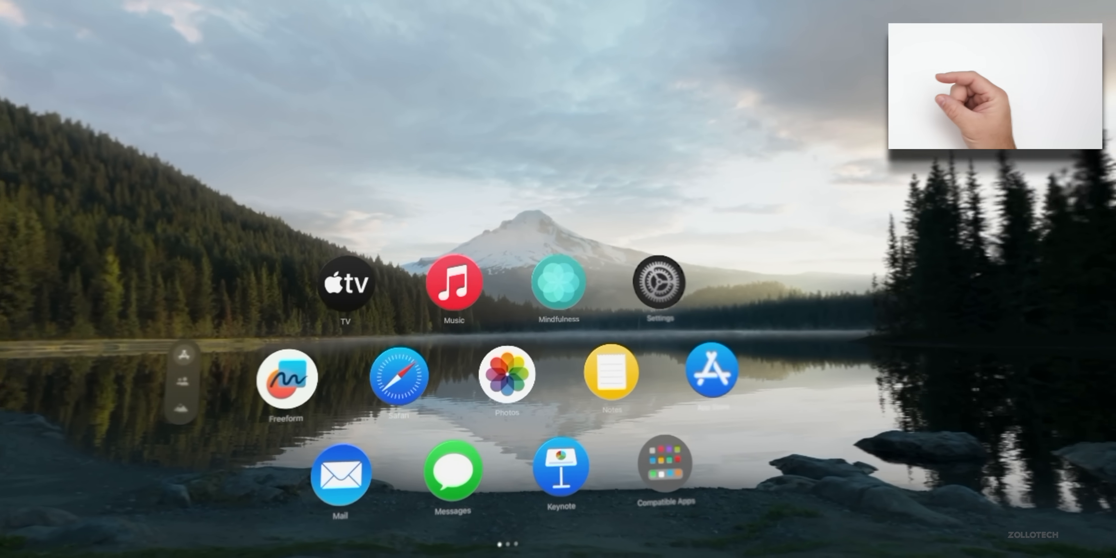
# View the TV app's The New Look show page, then dismiss it back to Home View
pyautogui.click(346, 283)
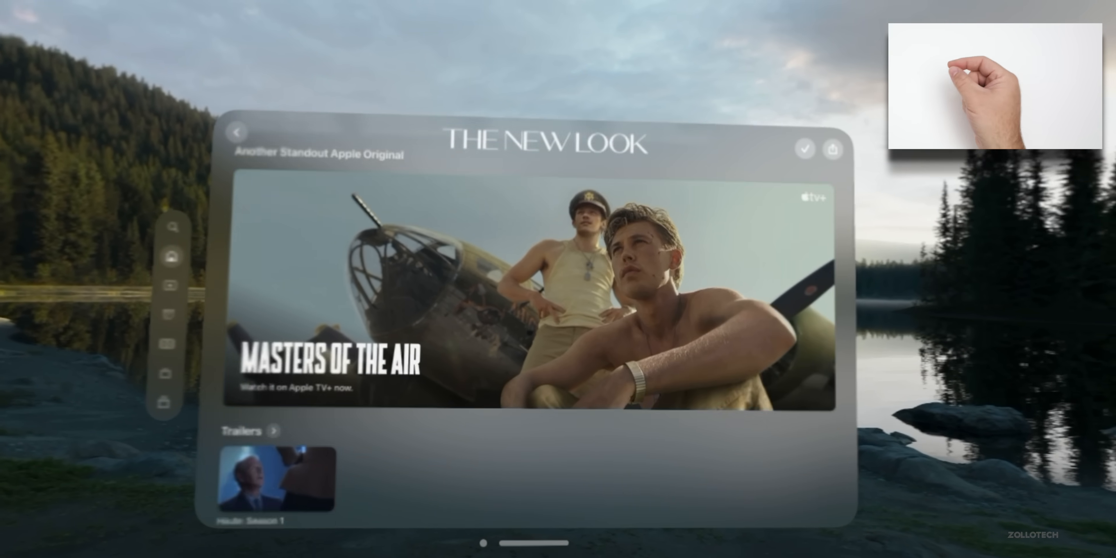
pyautogui.scroll(-3)
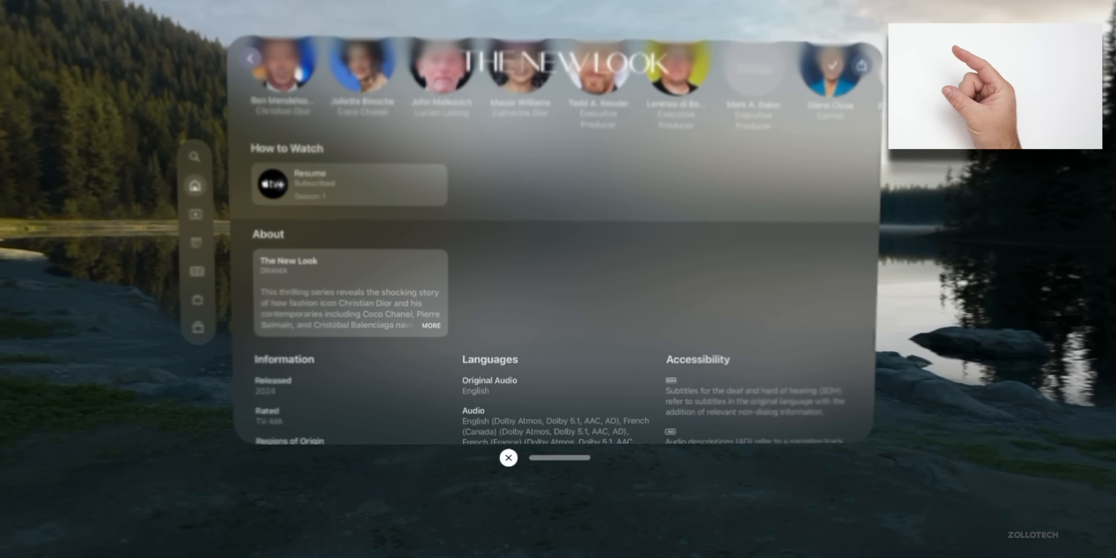
pyautogui.click(508, 457)
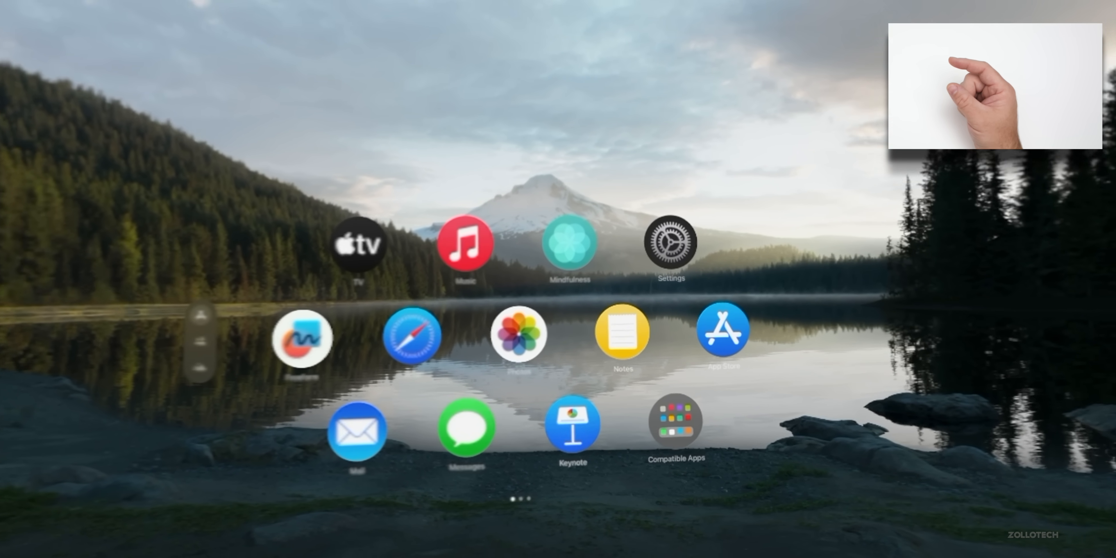
# Launch Safari, landing on Apple Developer's Releases page listing visionOS 1.1 beta 2
pyautogui.click(721, 330)
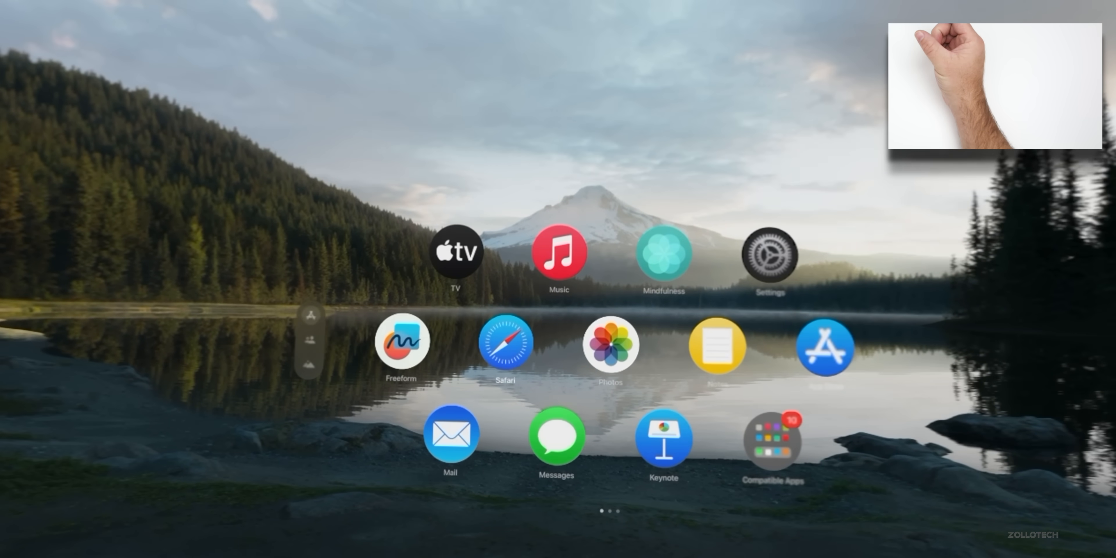
pyautogui.click(505, 347)
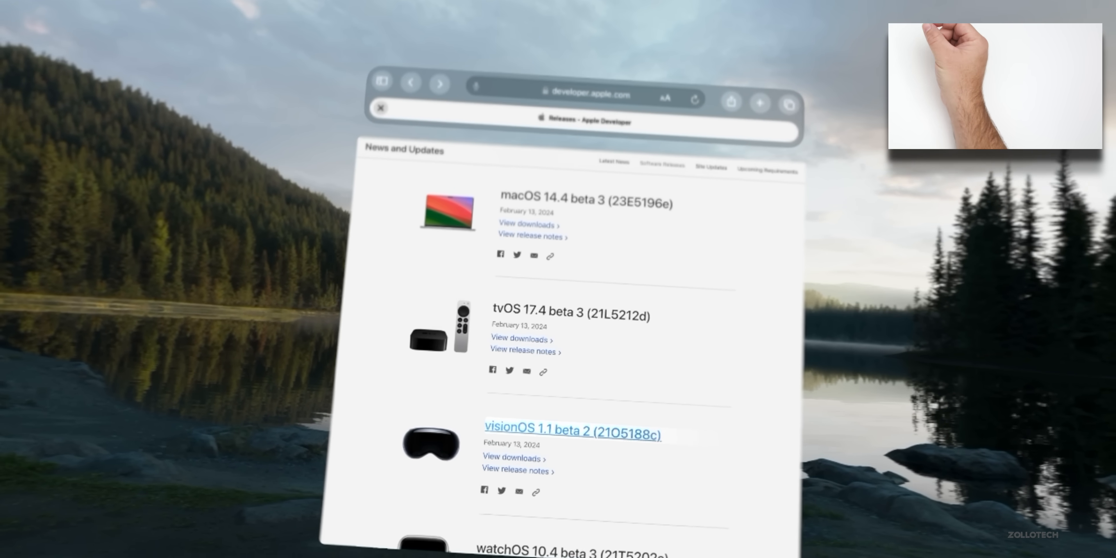
# Follow 'View release notes' for visionOS 1.1 beta 2 into the Release Notes article
pyautogui.scroll(-3)
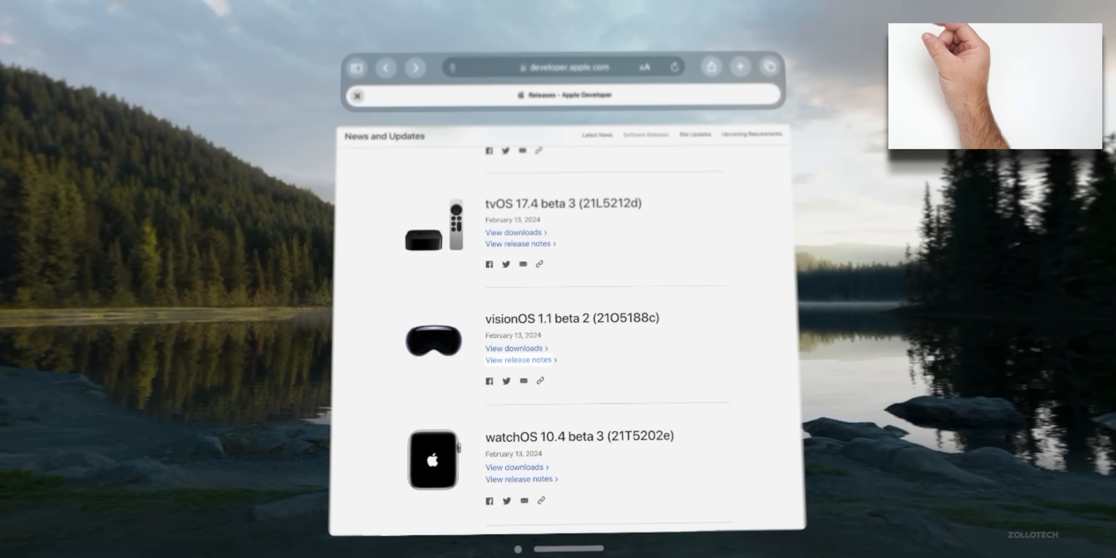
pyautogui.click(519, 359)
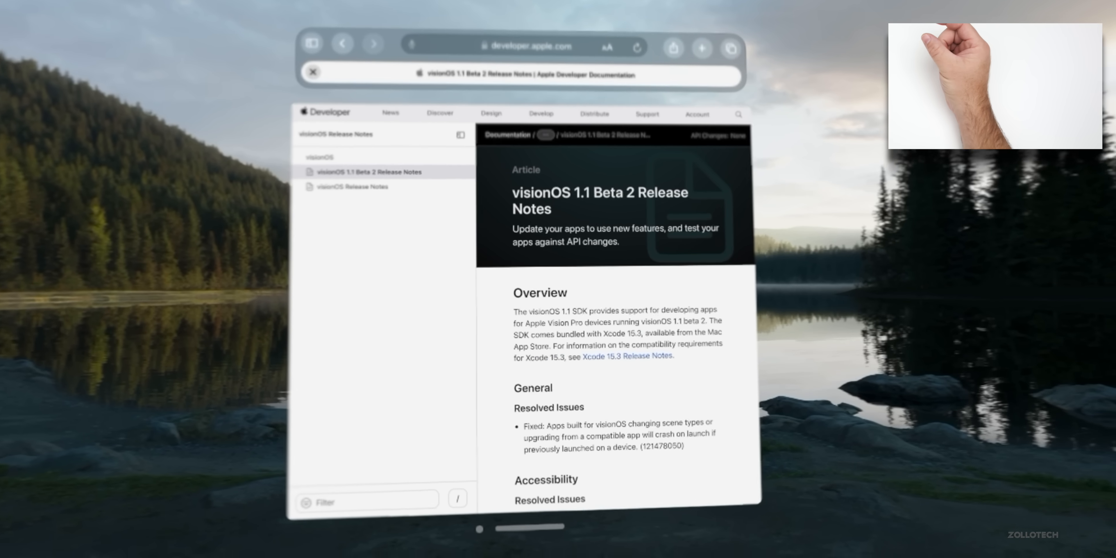
# Read the notes past Lock Screen, RealityKit and StoreKit to SwiftUI and UI Frameworks, then close Safari
pyautogui.scroll(-3)
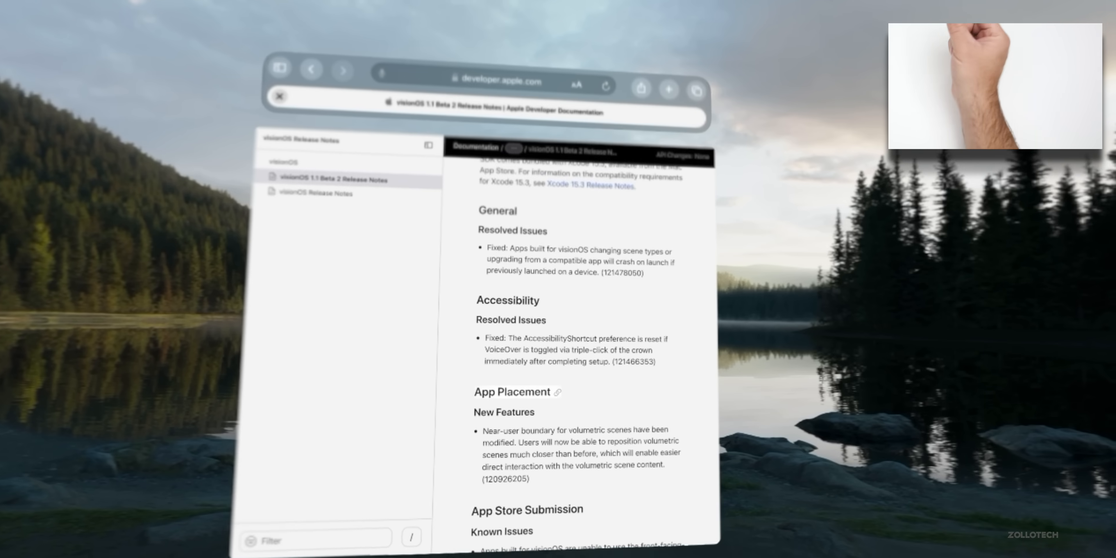
pyautogui.scroll(-3)
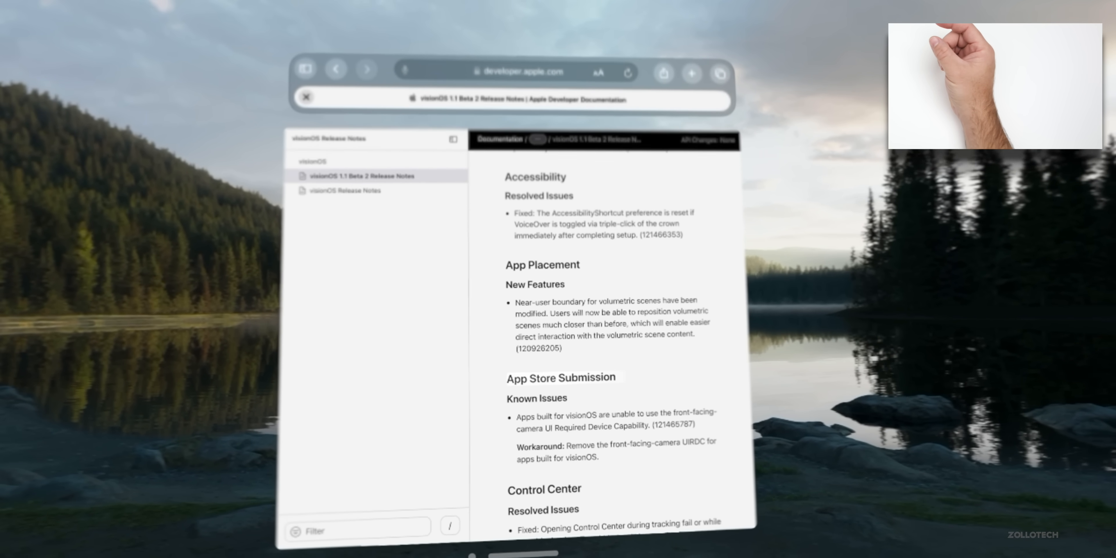
pyautogui.scroll(-3)
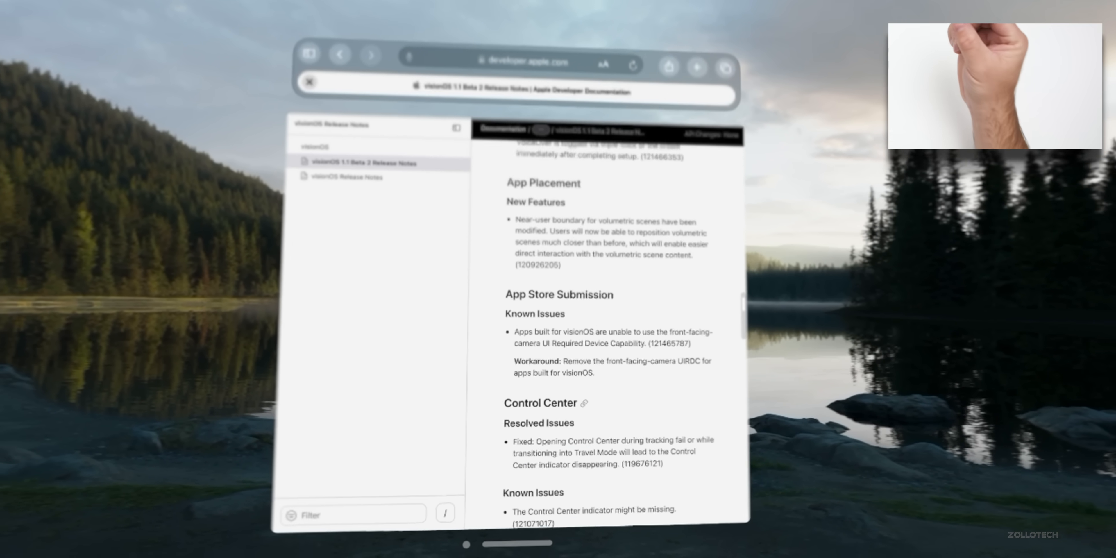
pyautogui.scroll(-3)
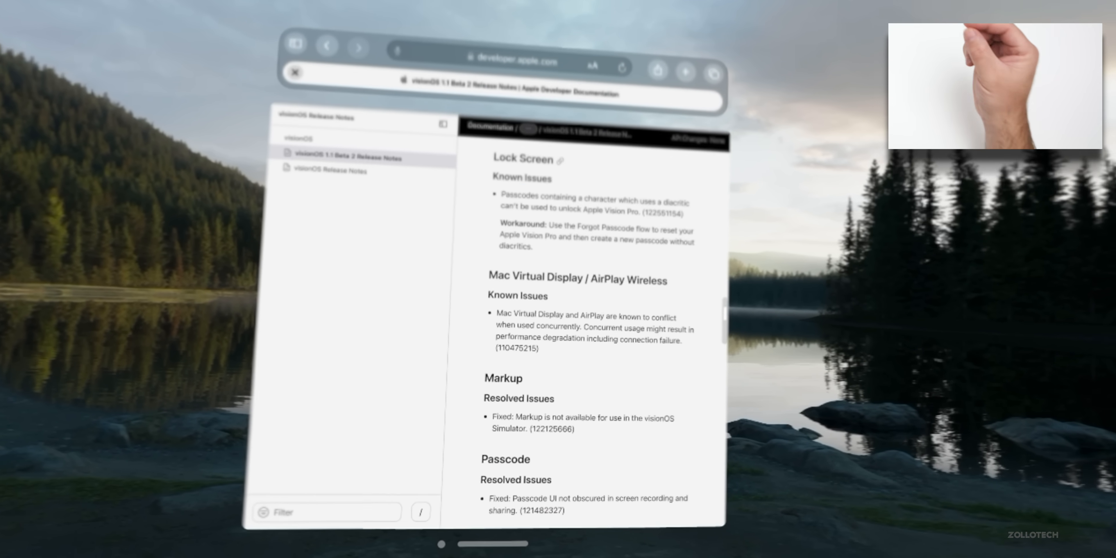
pyautogui.scroll(-3)
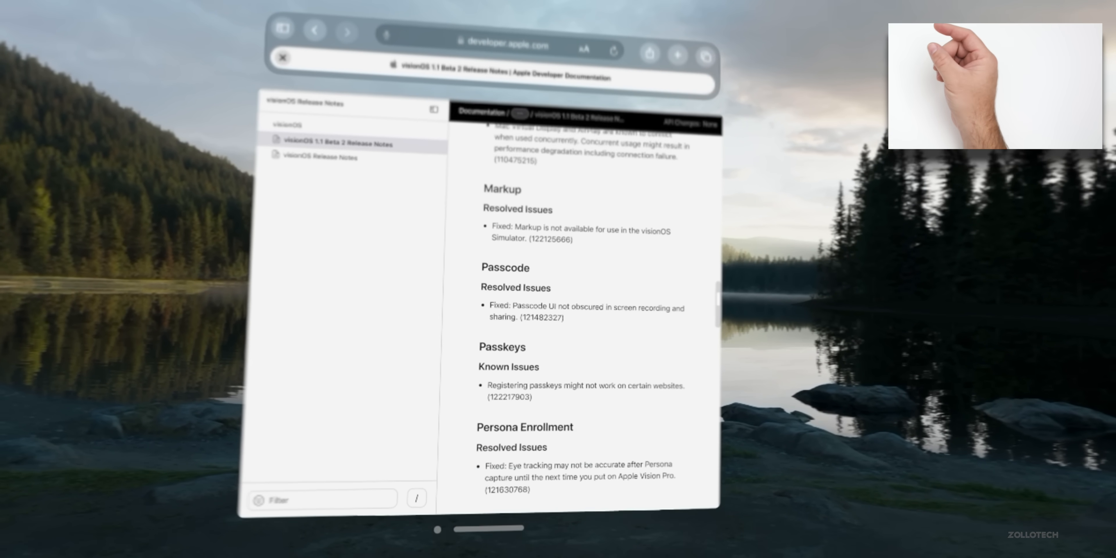
pyautogui.scroll(-3)
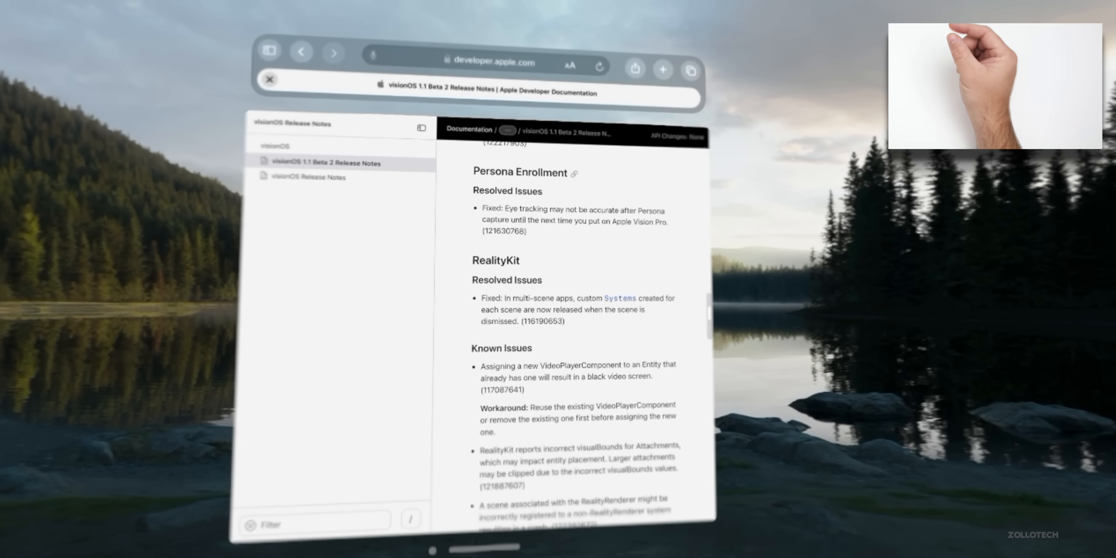
pyautogui.scroll(-3)
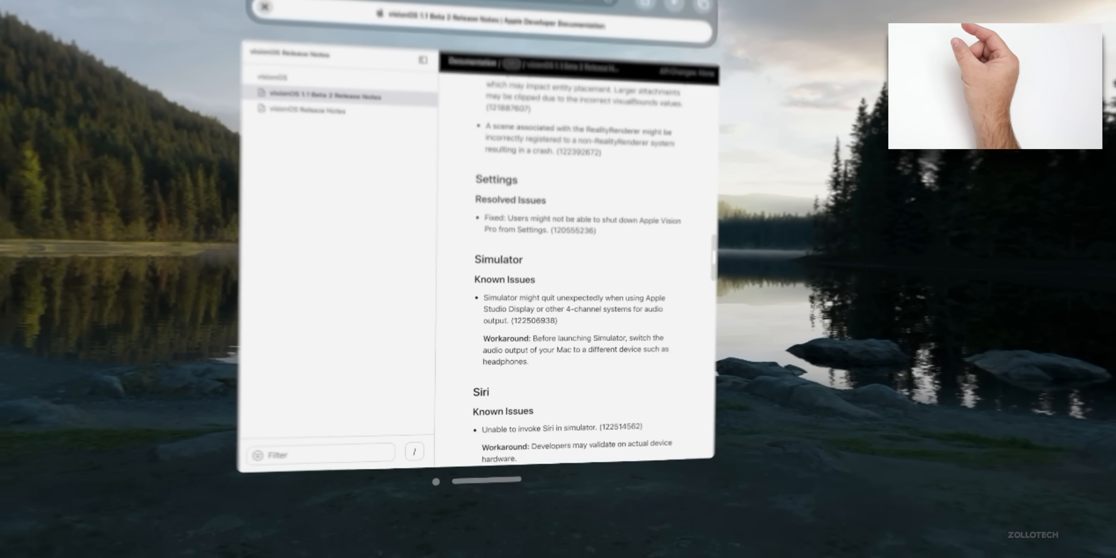
pyautogui.scroll(3)
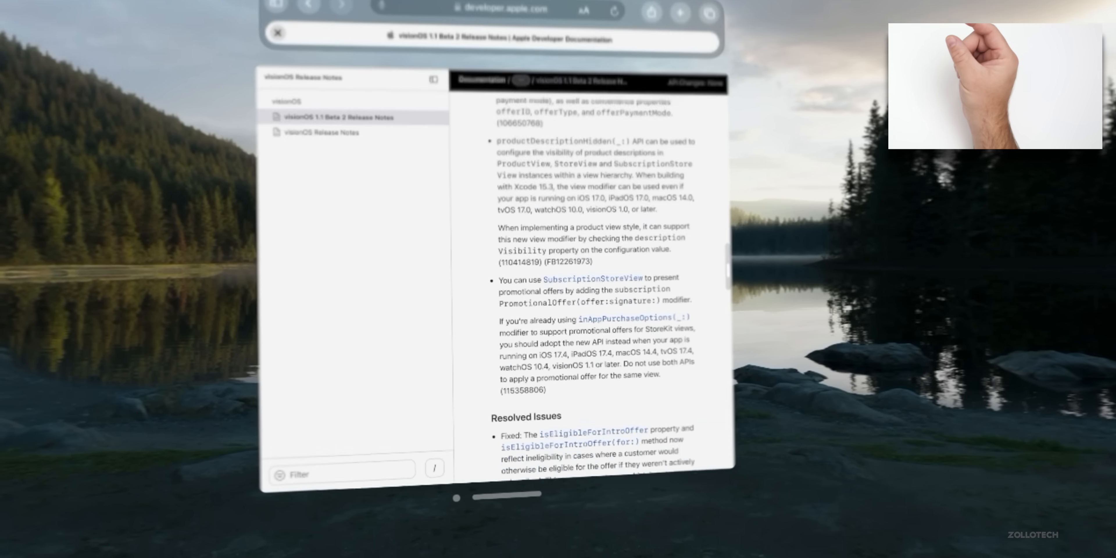
pyautogui.scroll(-3)
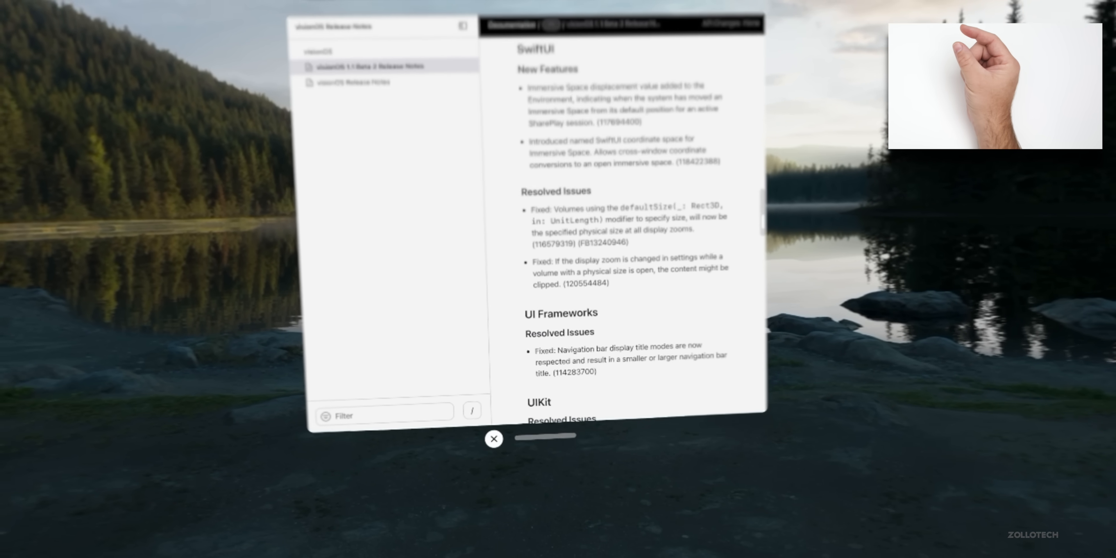
pyautogui.click(494, 439)
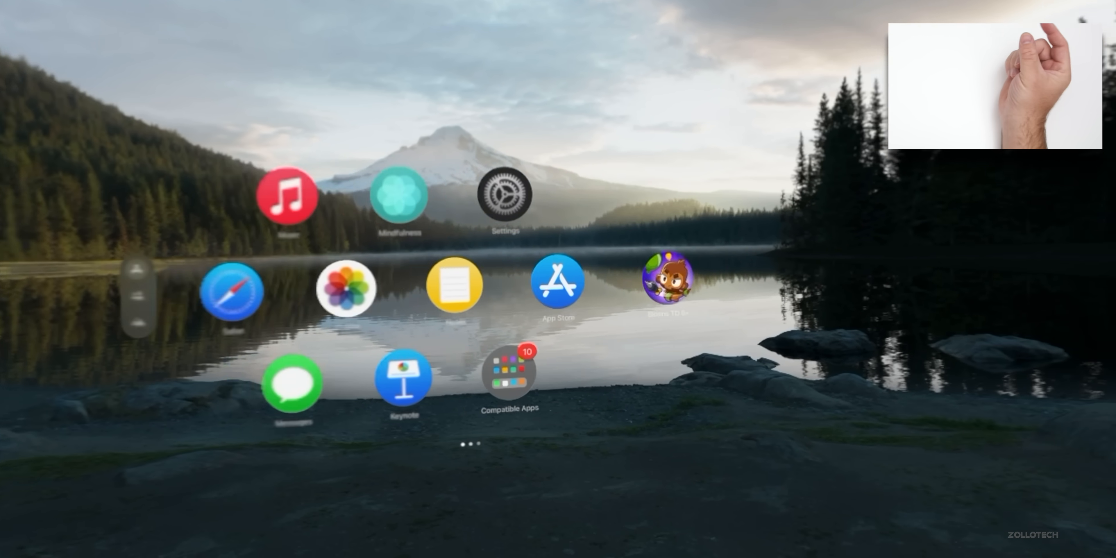
# Launch Calendar from the Compatible Apps collection, showing February 2024
pyautogui.click(507, 383)
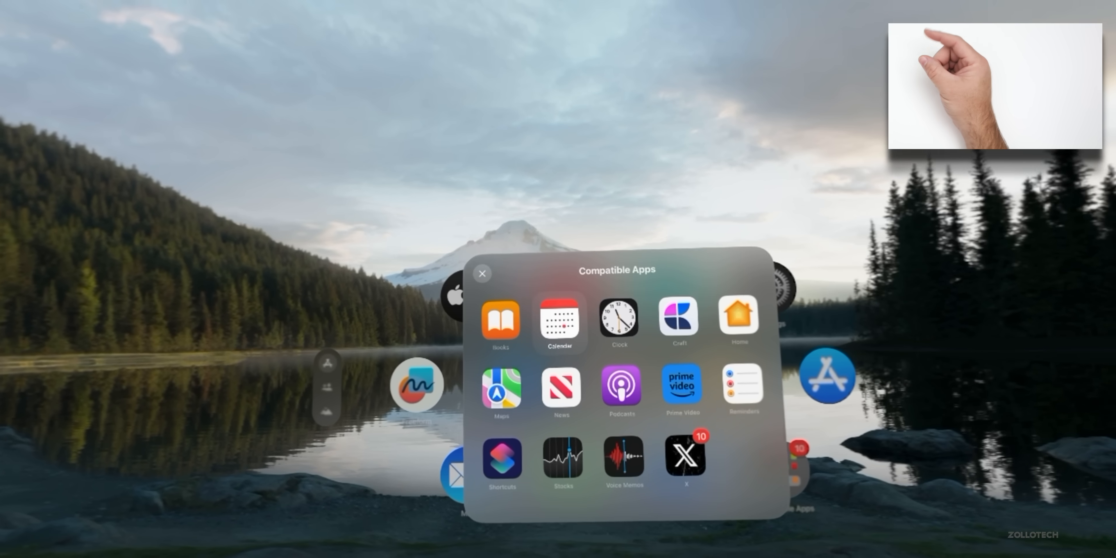
pyautogui.click(560, 319)
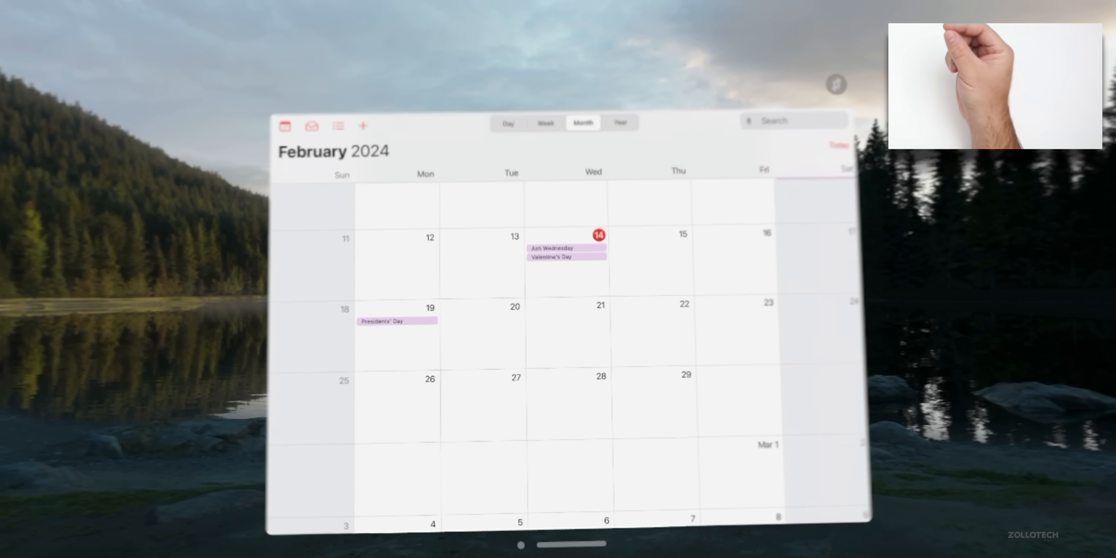
pyautogui.scroll(-3)
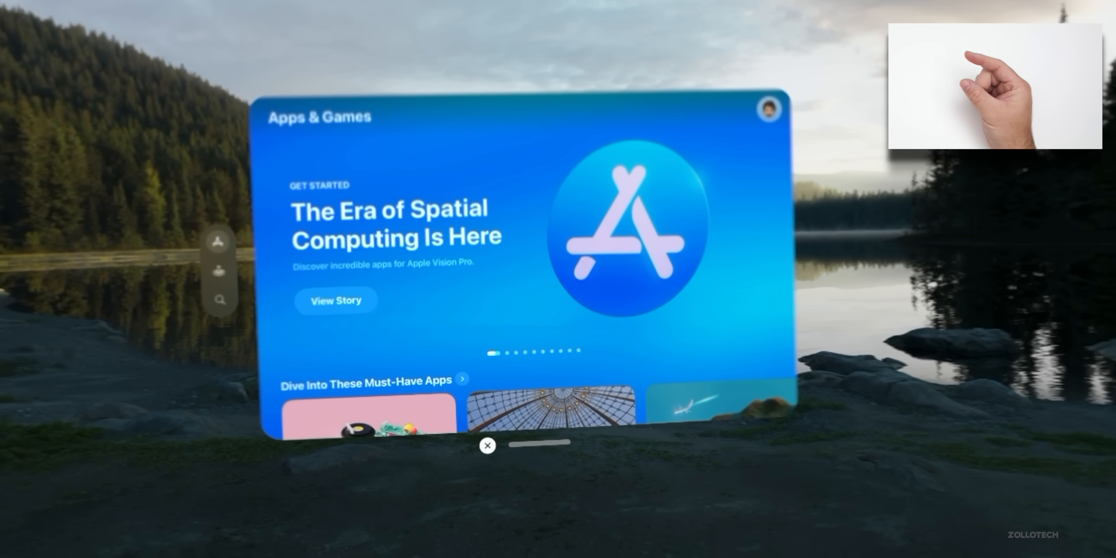
# Close the App Store window to return to the Home View app grid
pyautogui.click(487, 445)
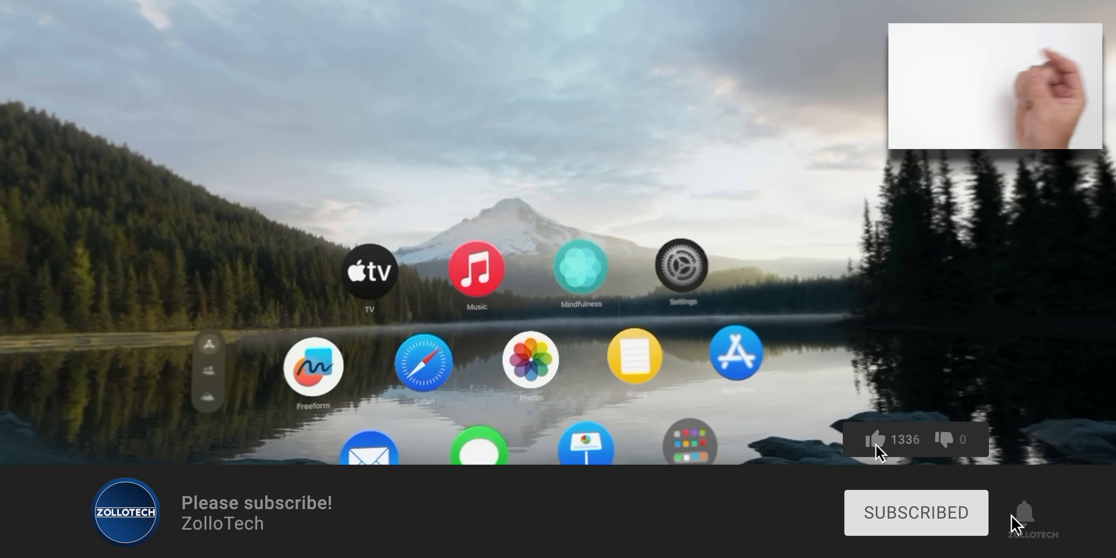
pyautogui.click(880, 439)
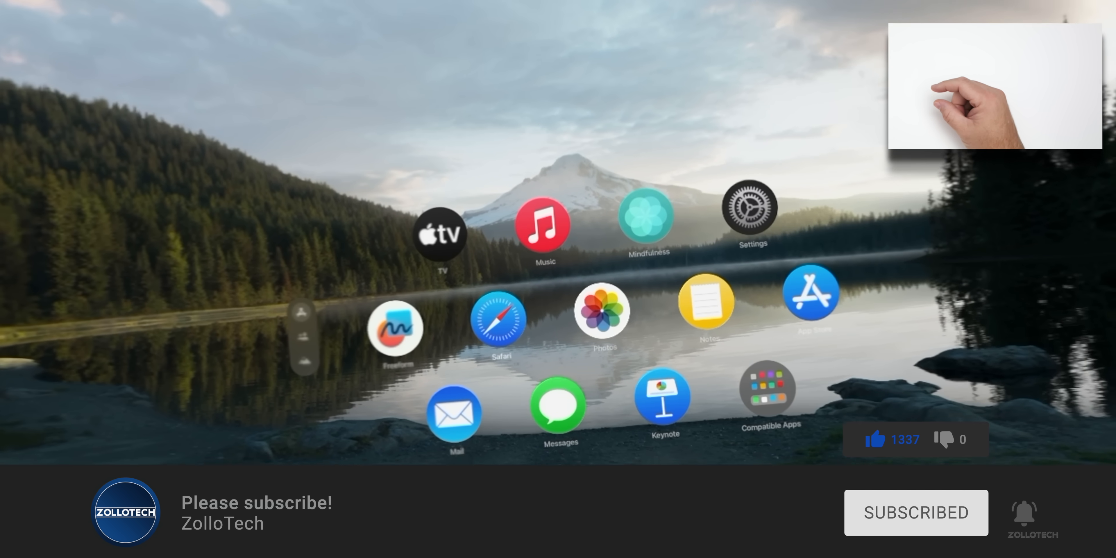